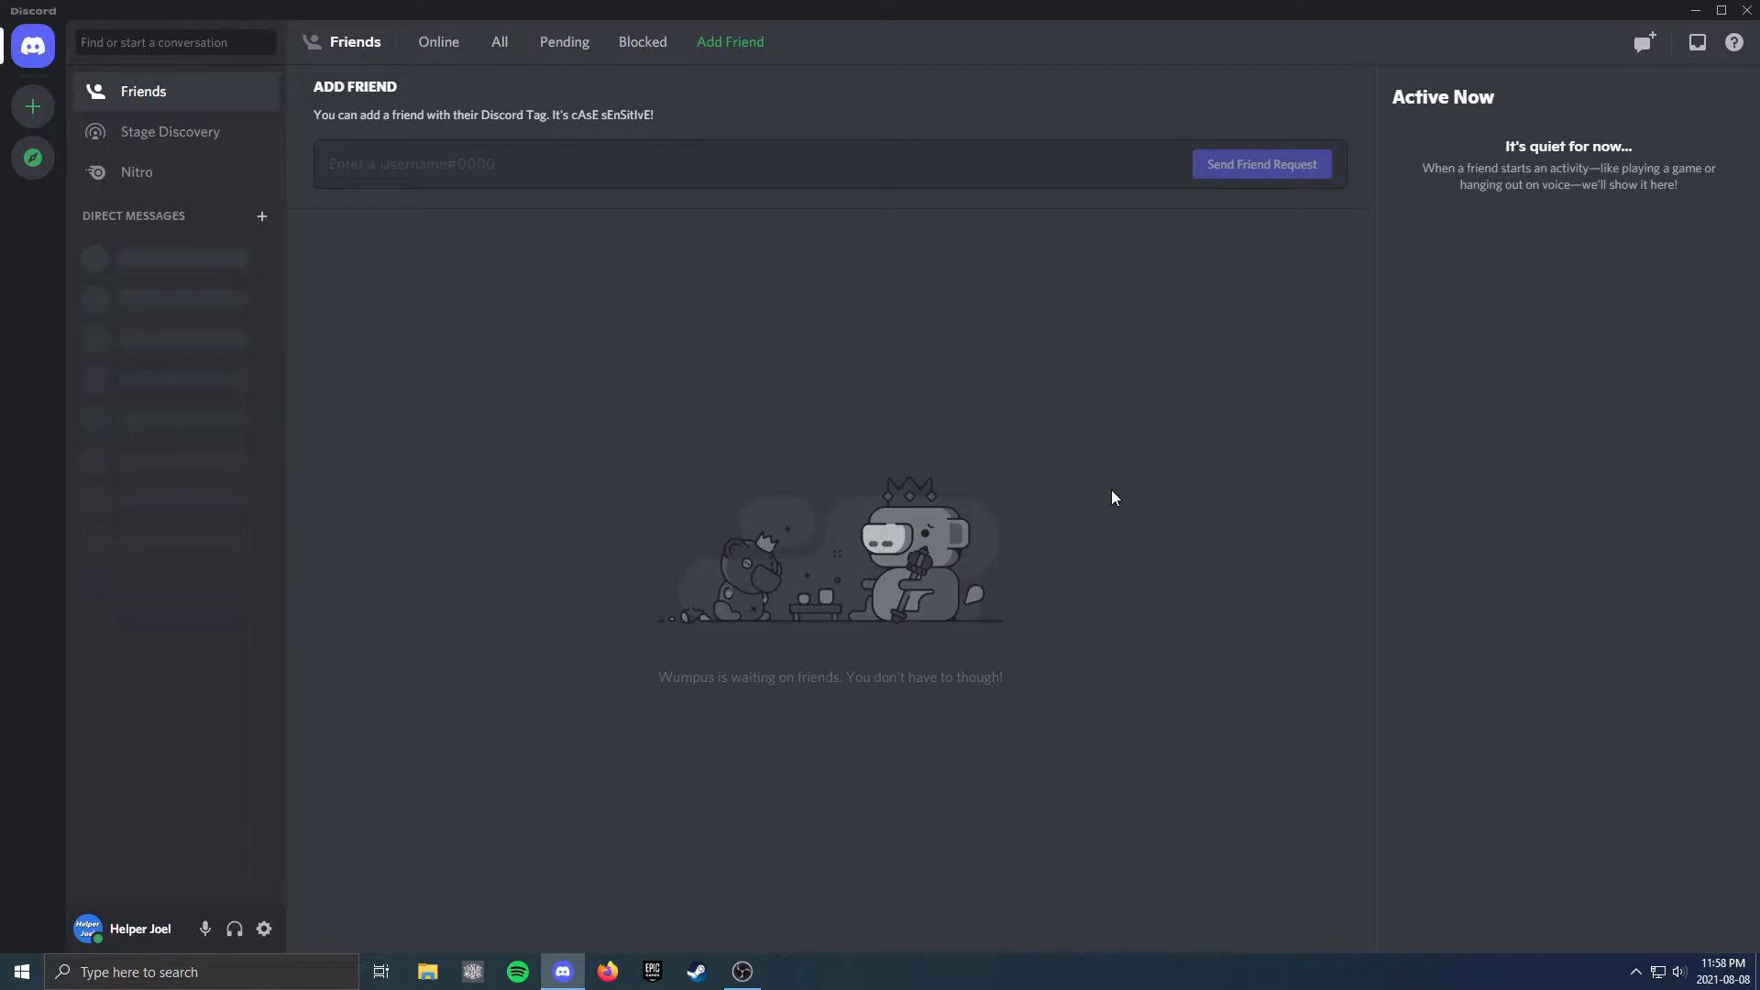
mouse_move(1121, 495)
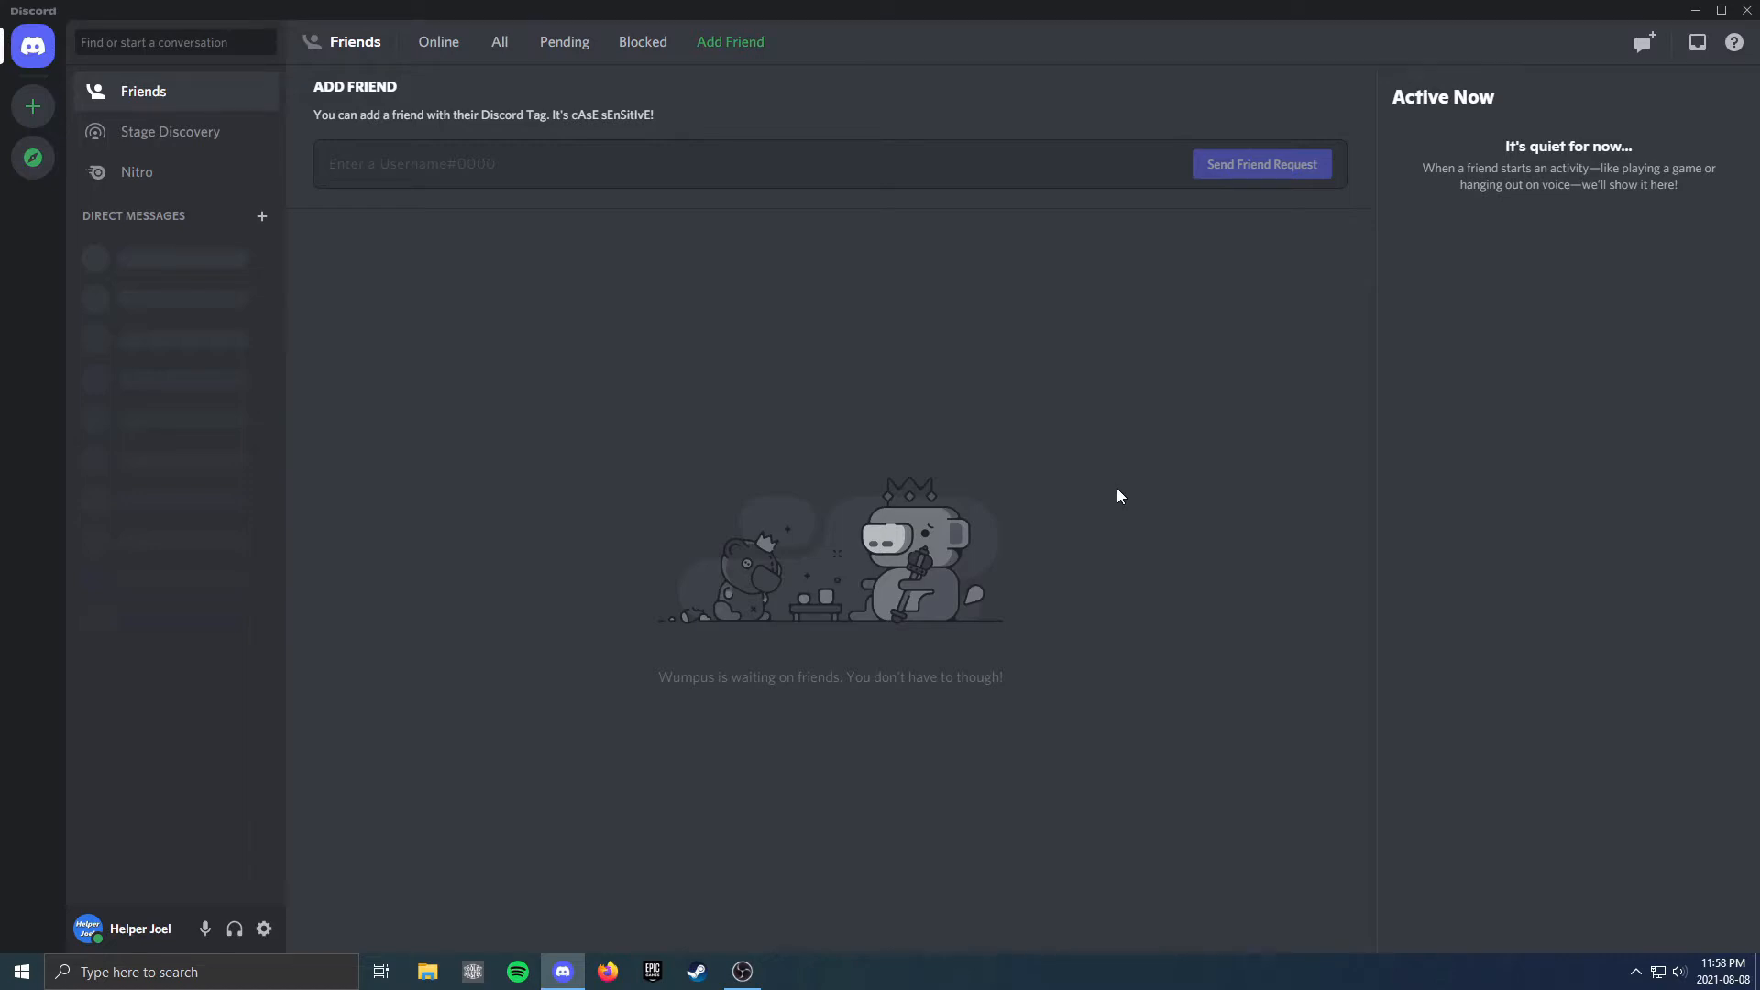
mouse_move(477, 834)
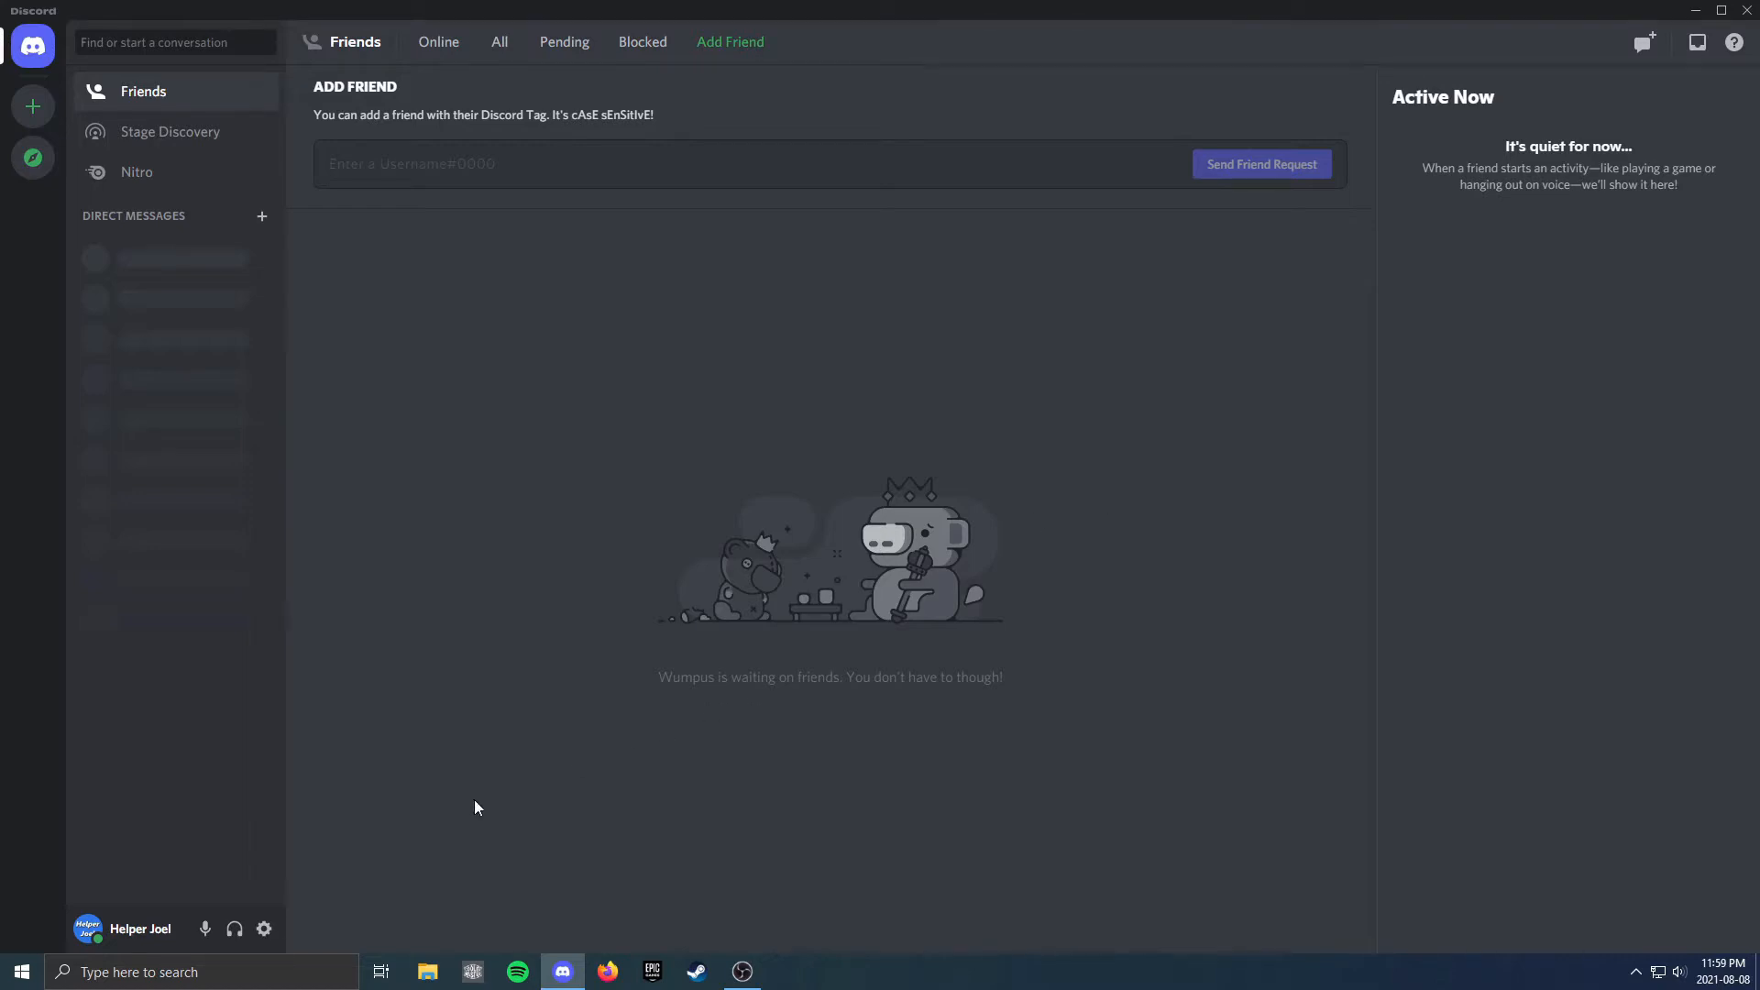
mouse_move(265, 930)
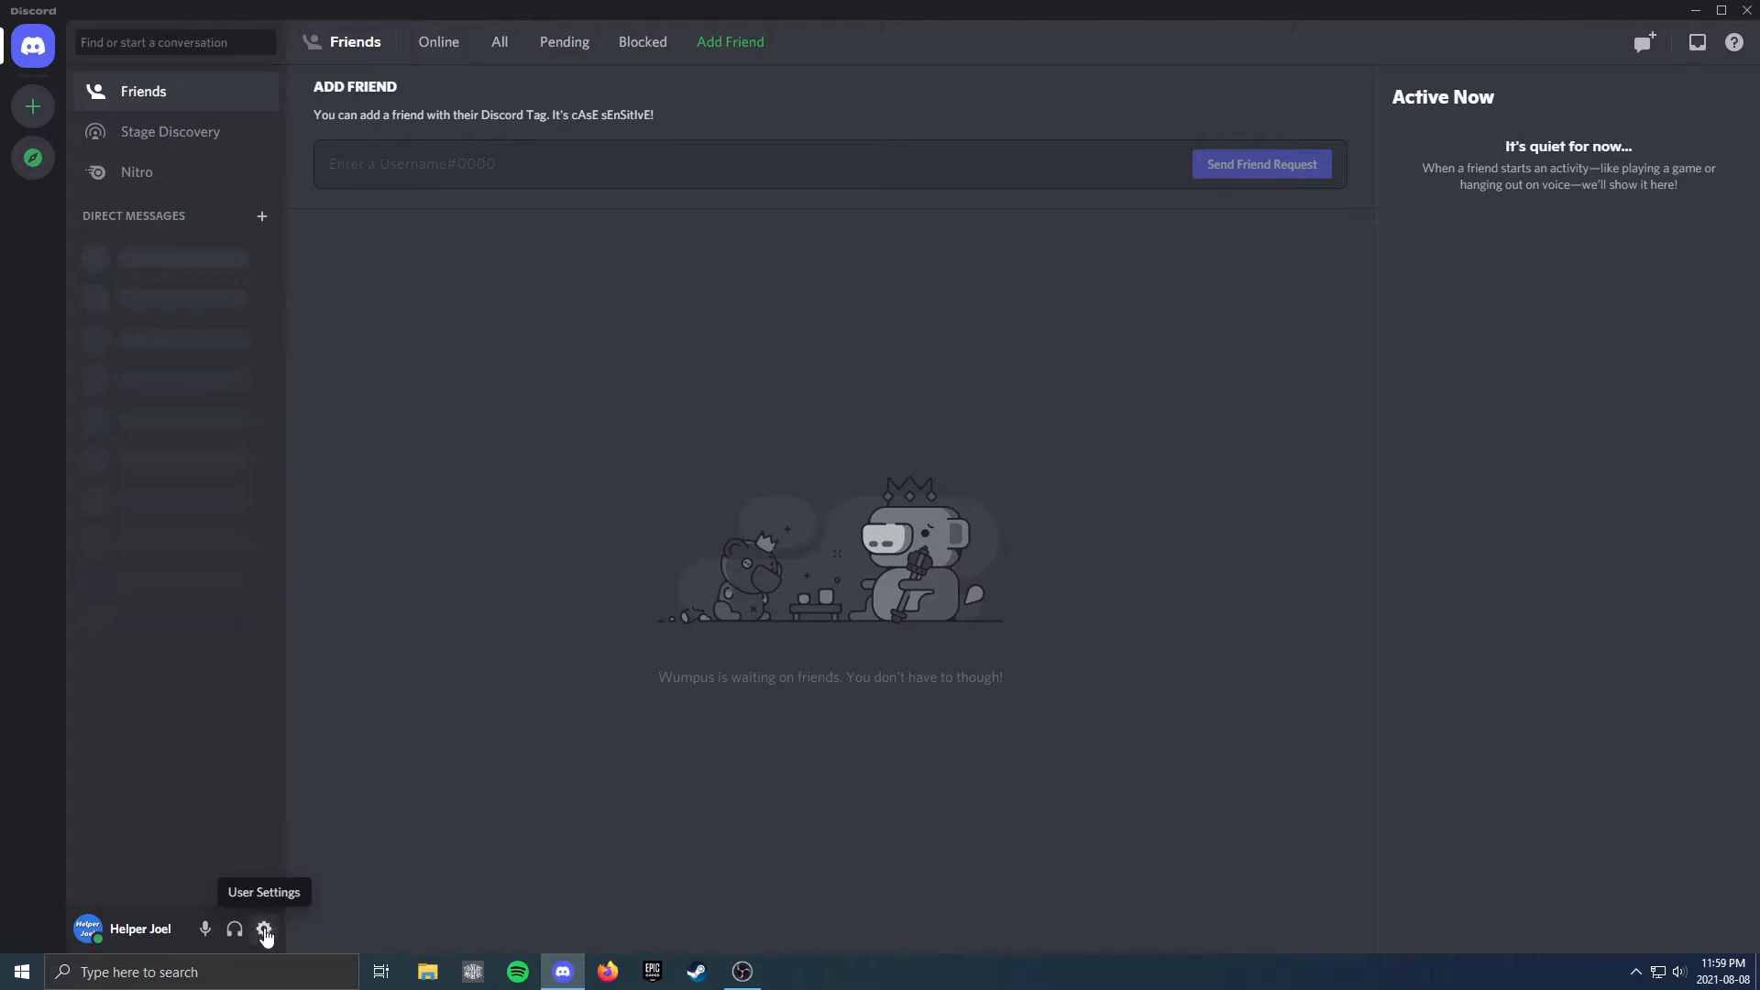
Bring up Discord's User Settings from the gear icon
click(264, 930)
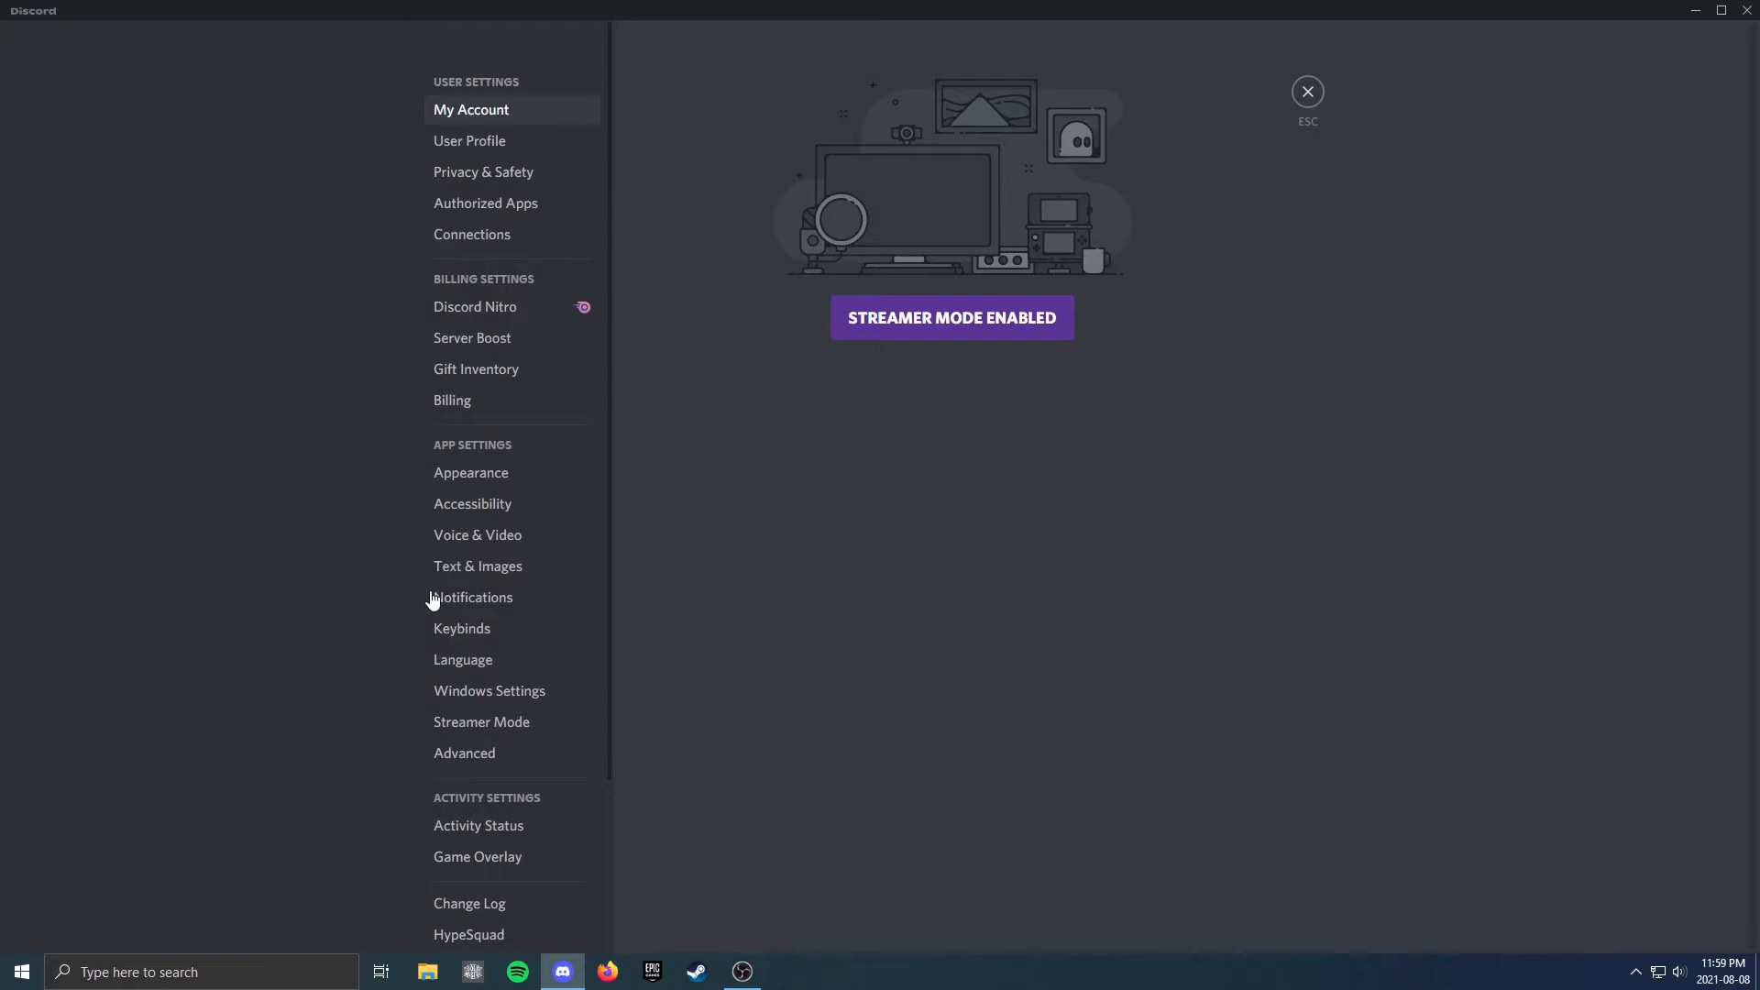
mouse_move(501, 479)
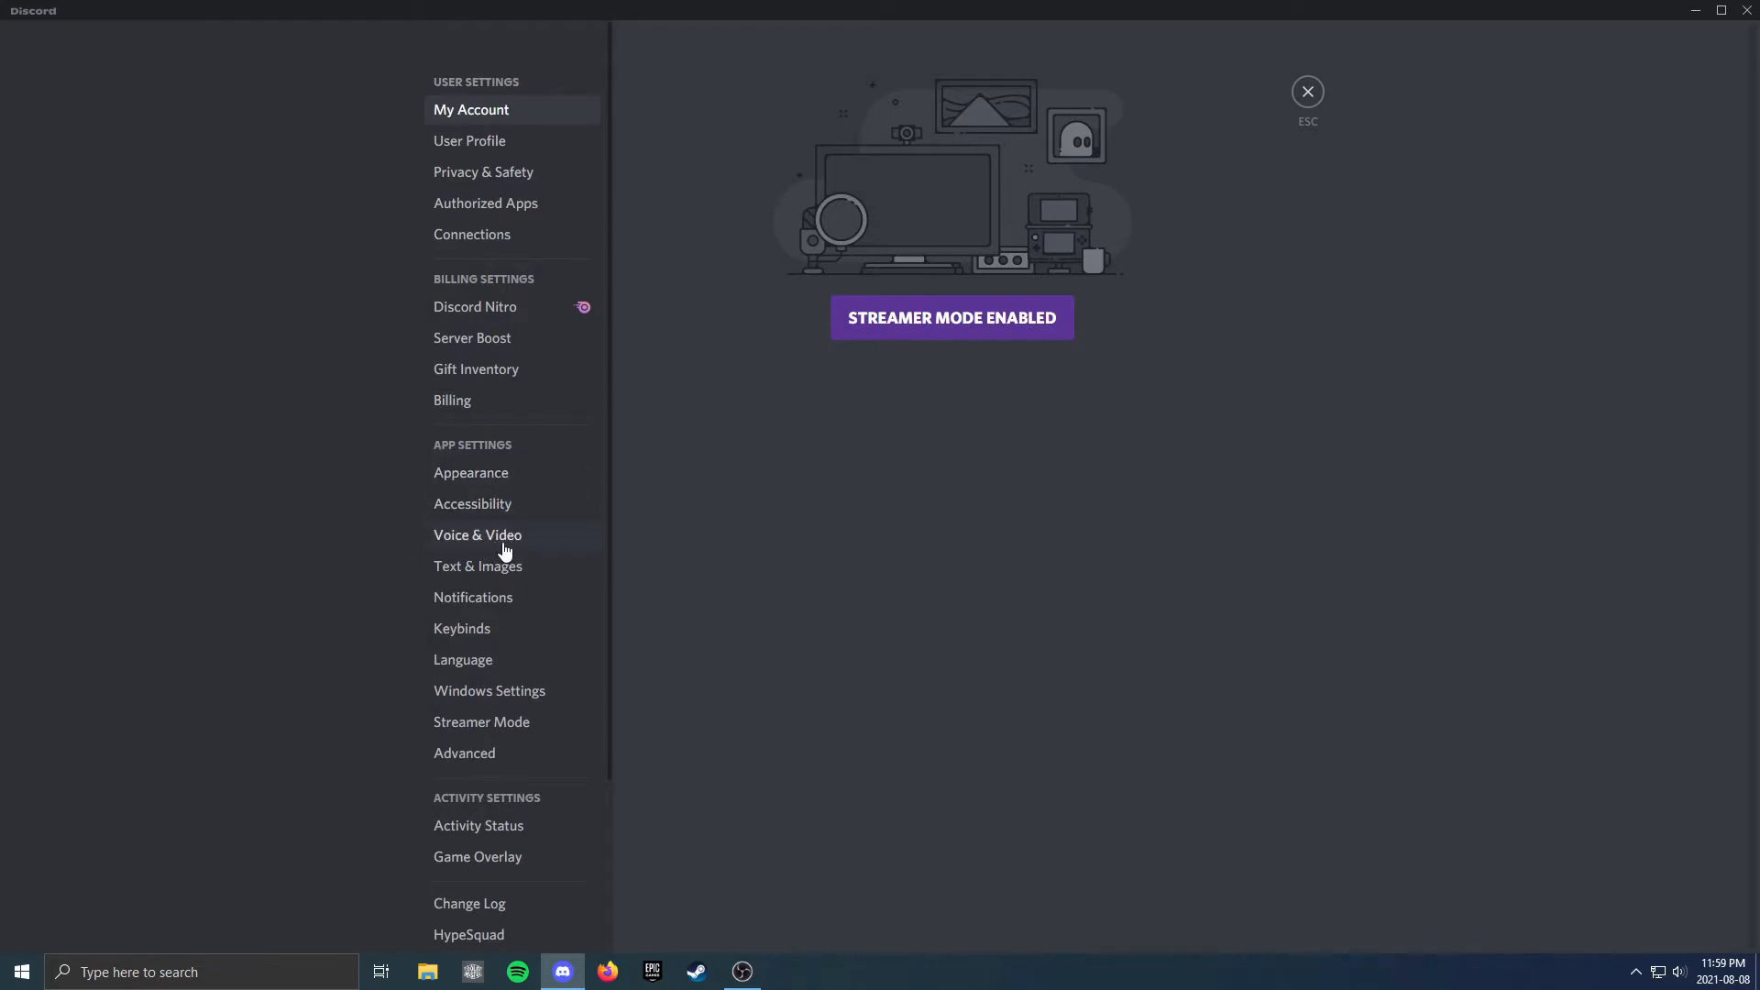
Go to Voice & Video and set Input Mode to Push to Talk
click(477, 535)
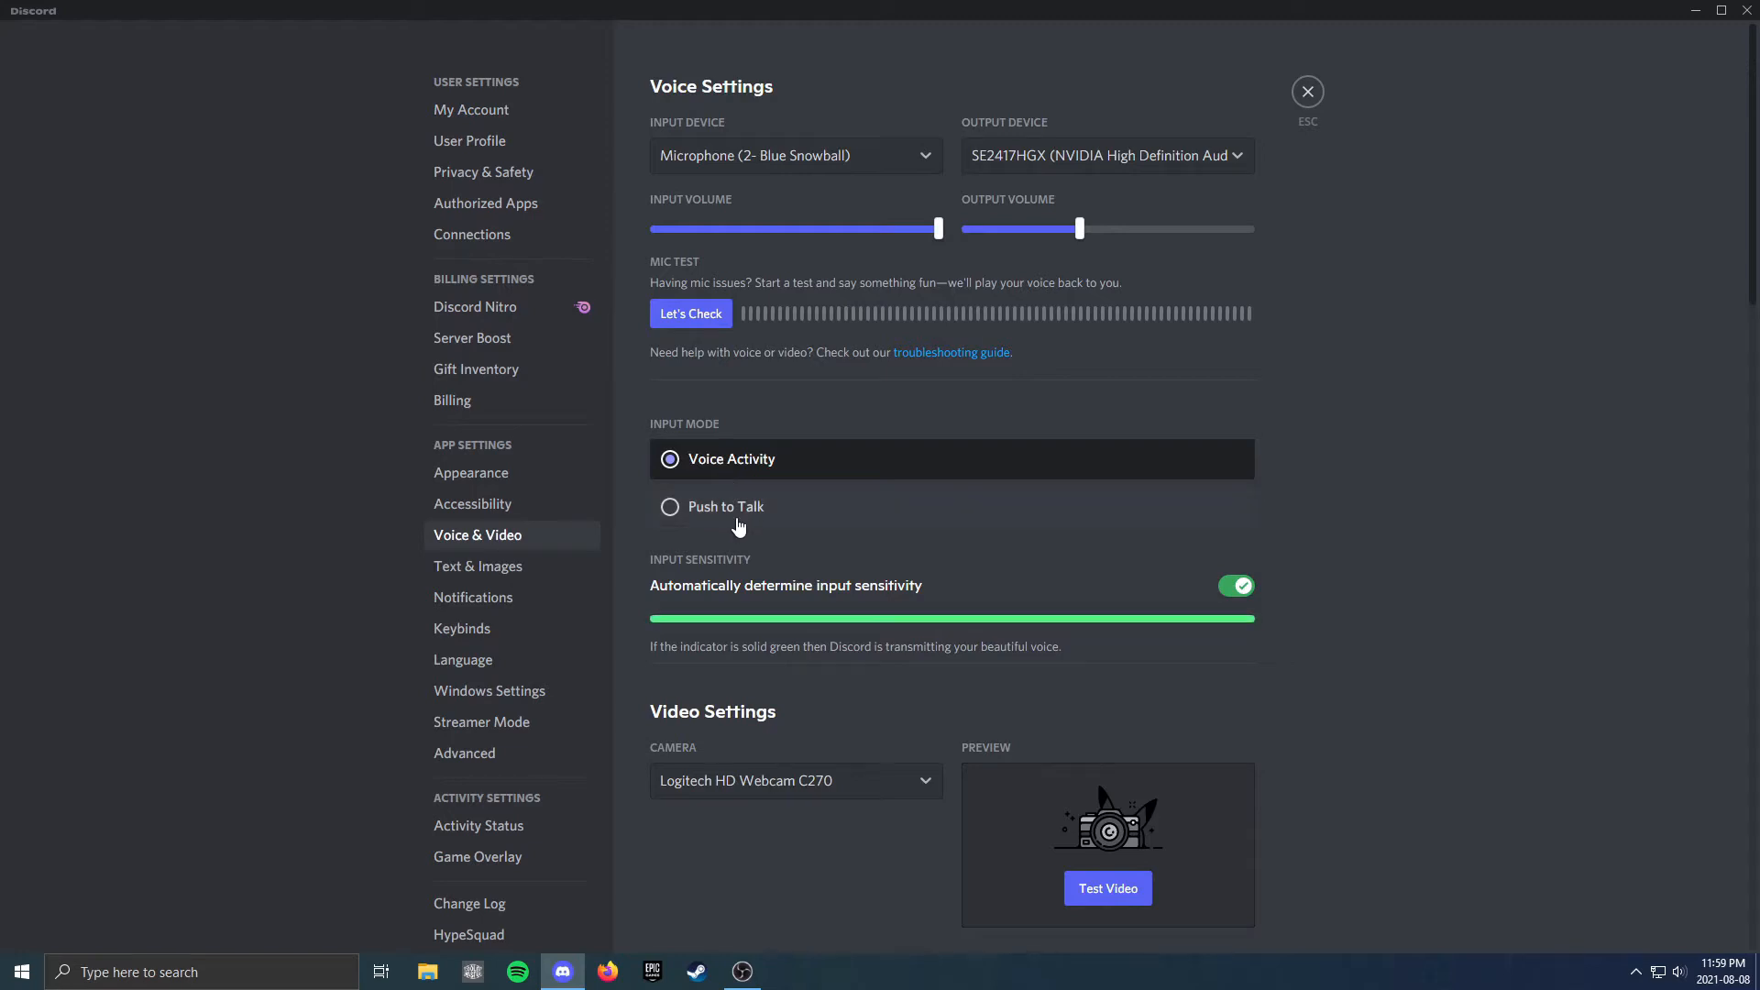
click(671, 506)
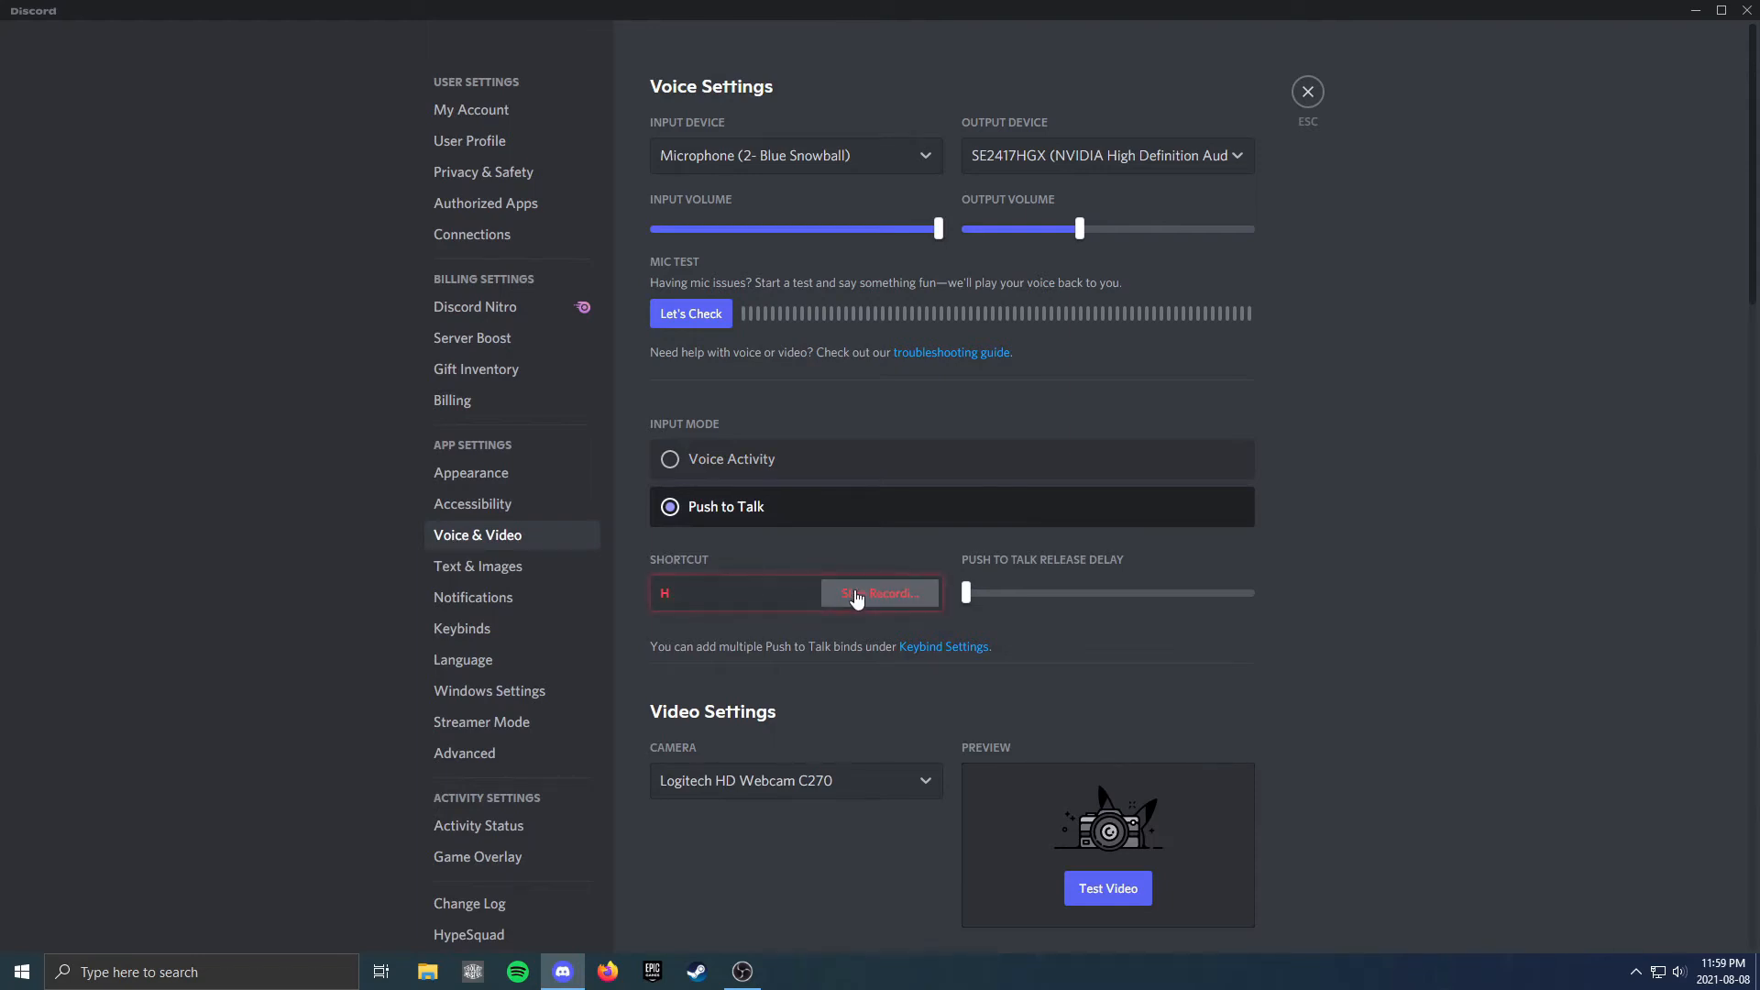
Set Y as the push-to-talk shortcut with 0 ms release delay and close settings
key(y)
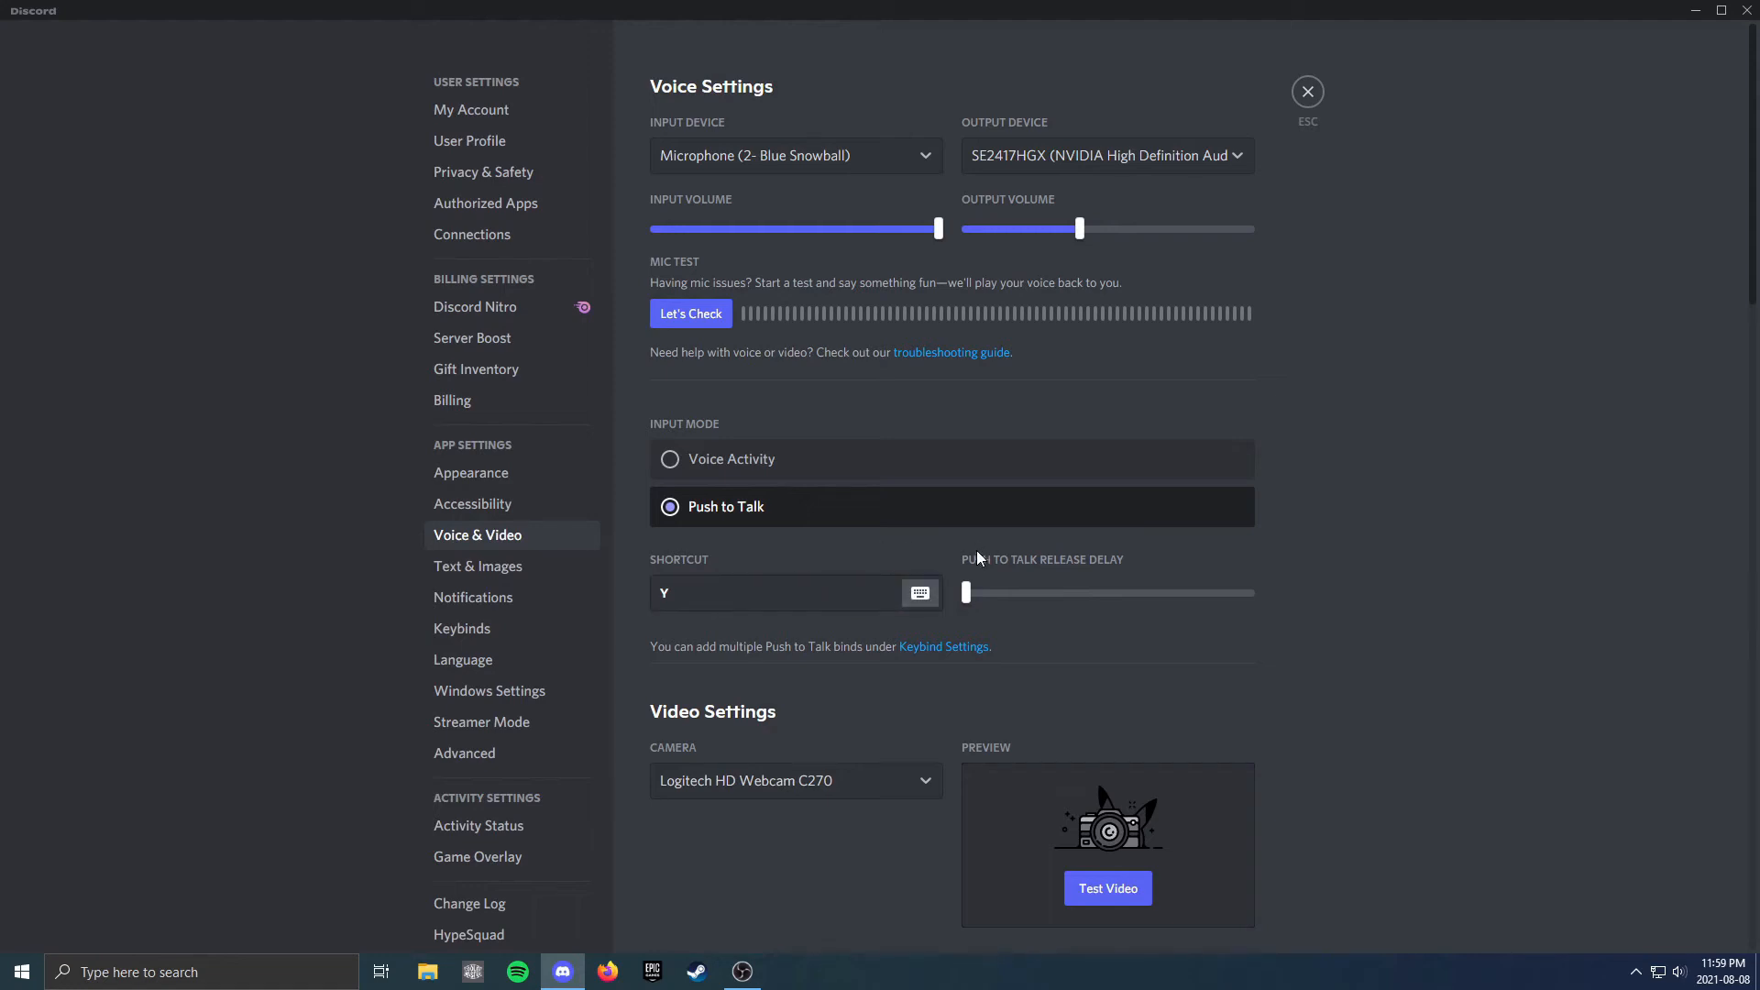
mouse_move(1068, 578)
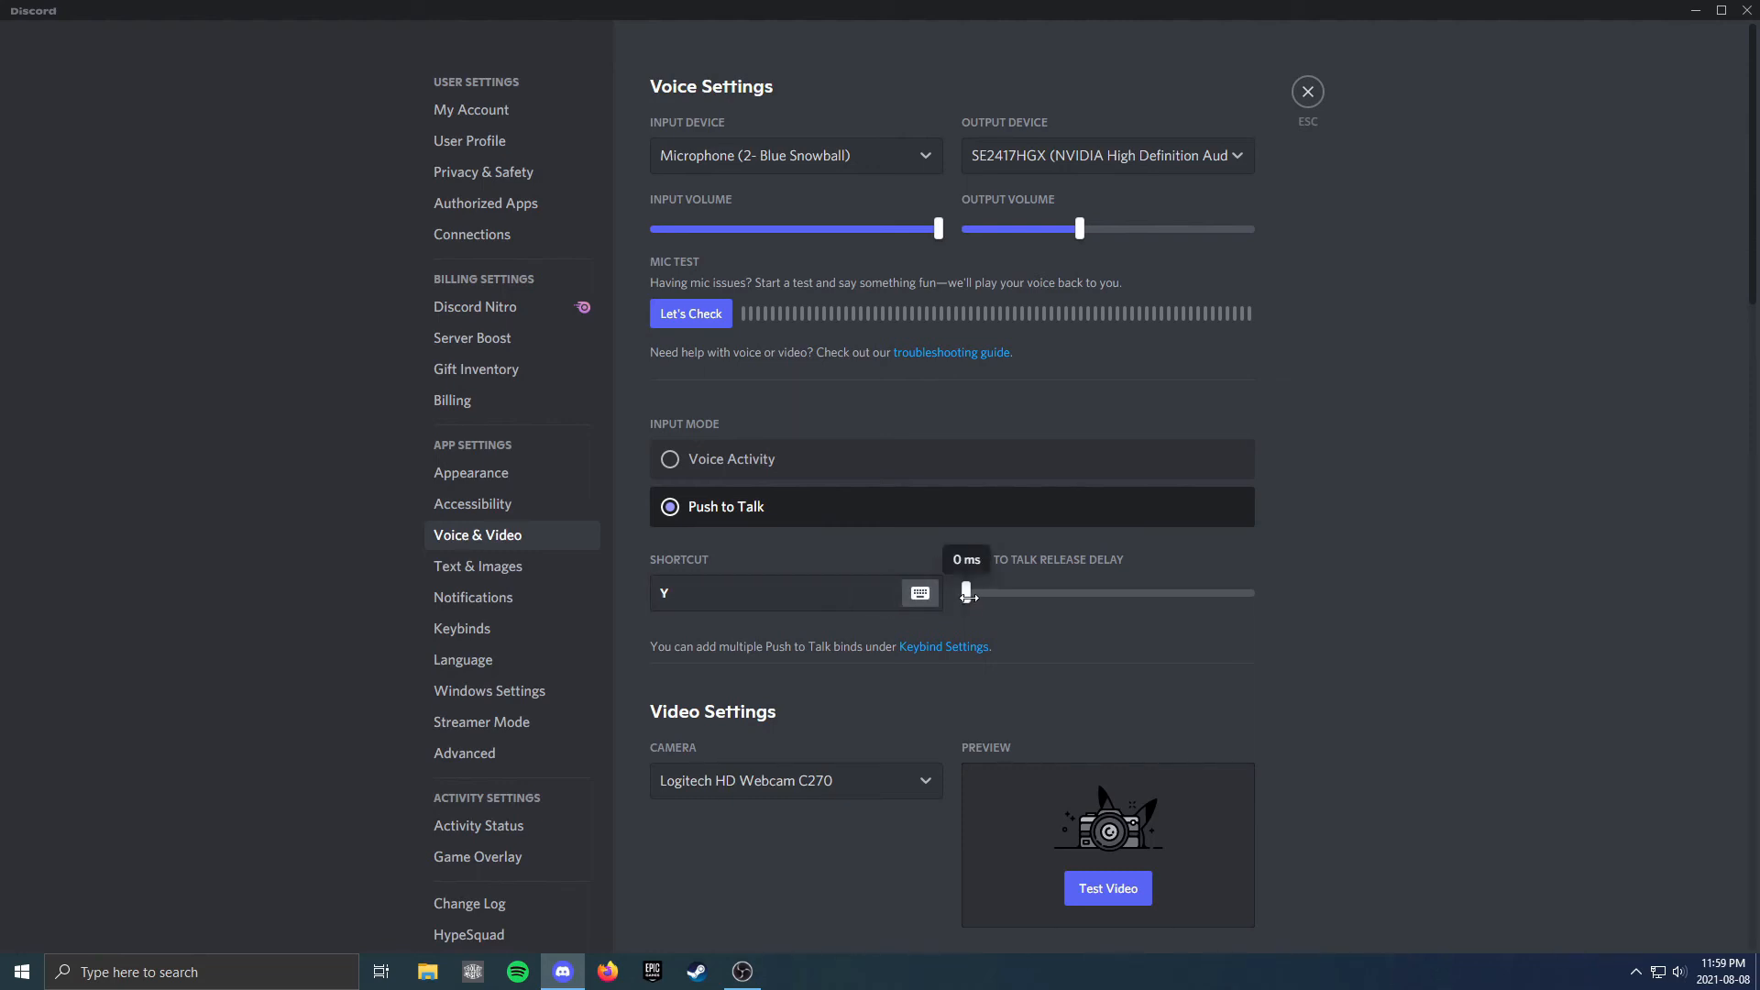
drag(962, 592, 1249, 592)
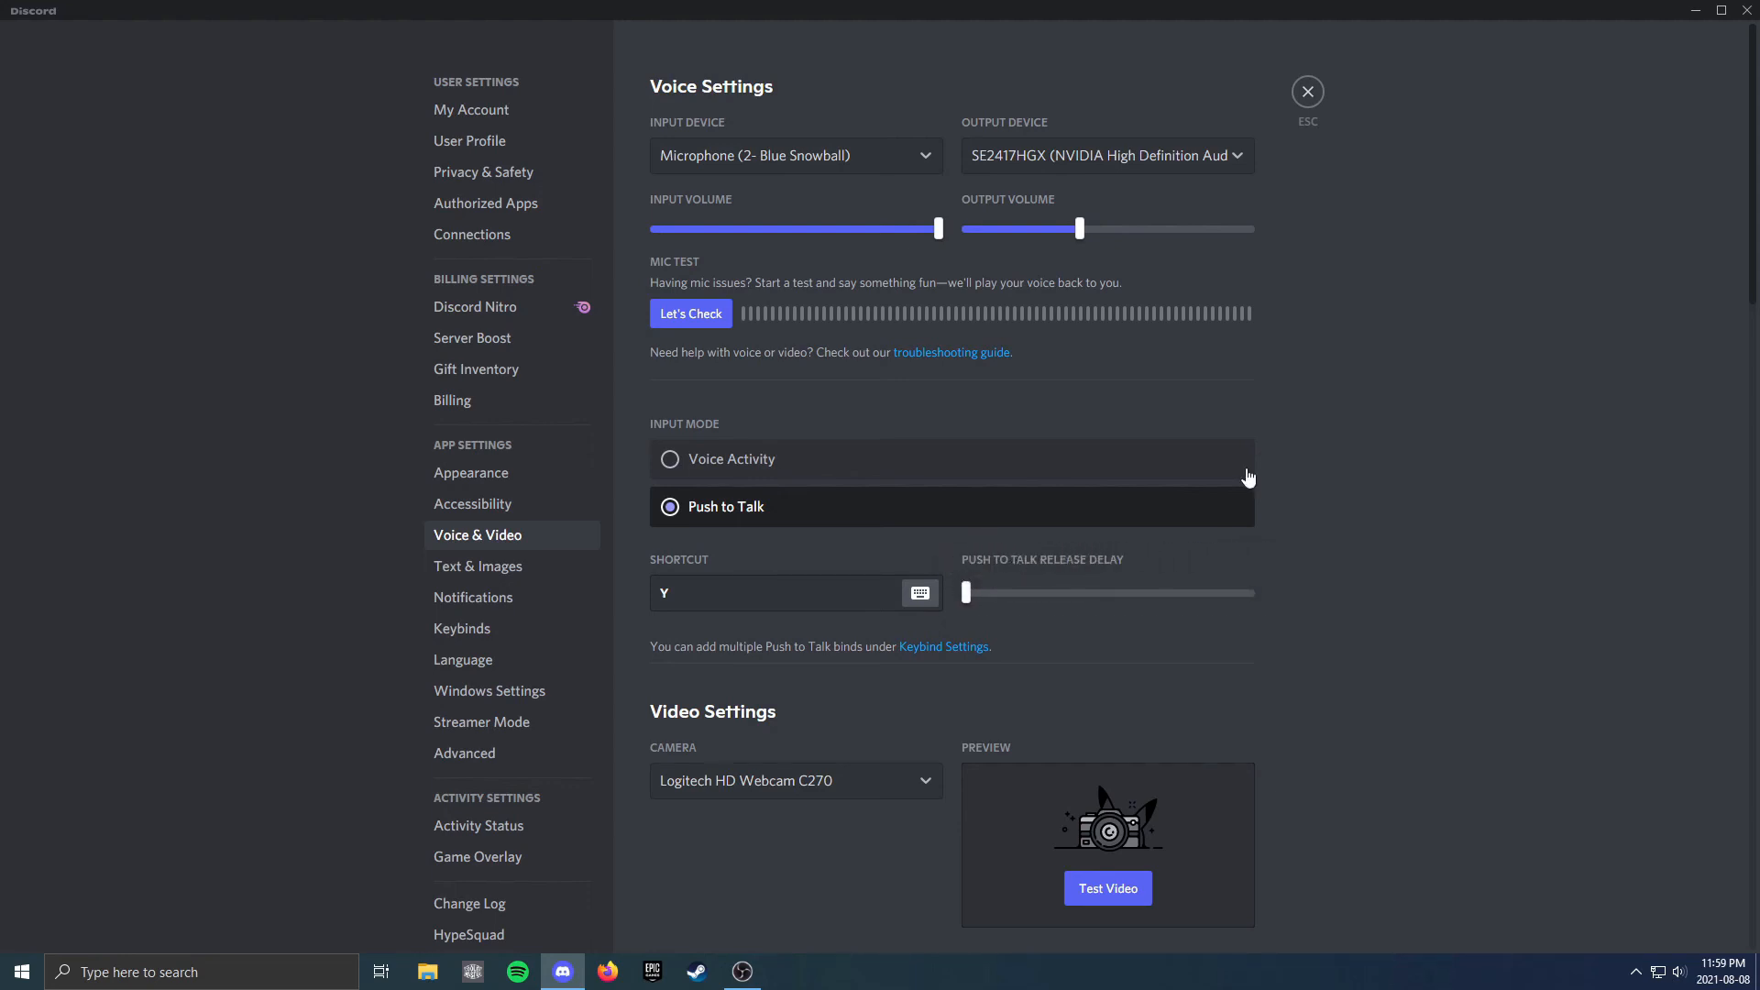
click(1308, 92)
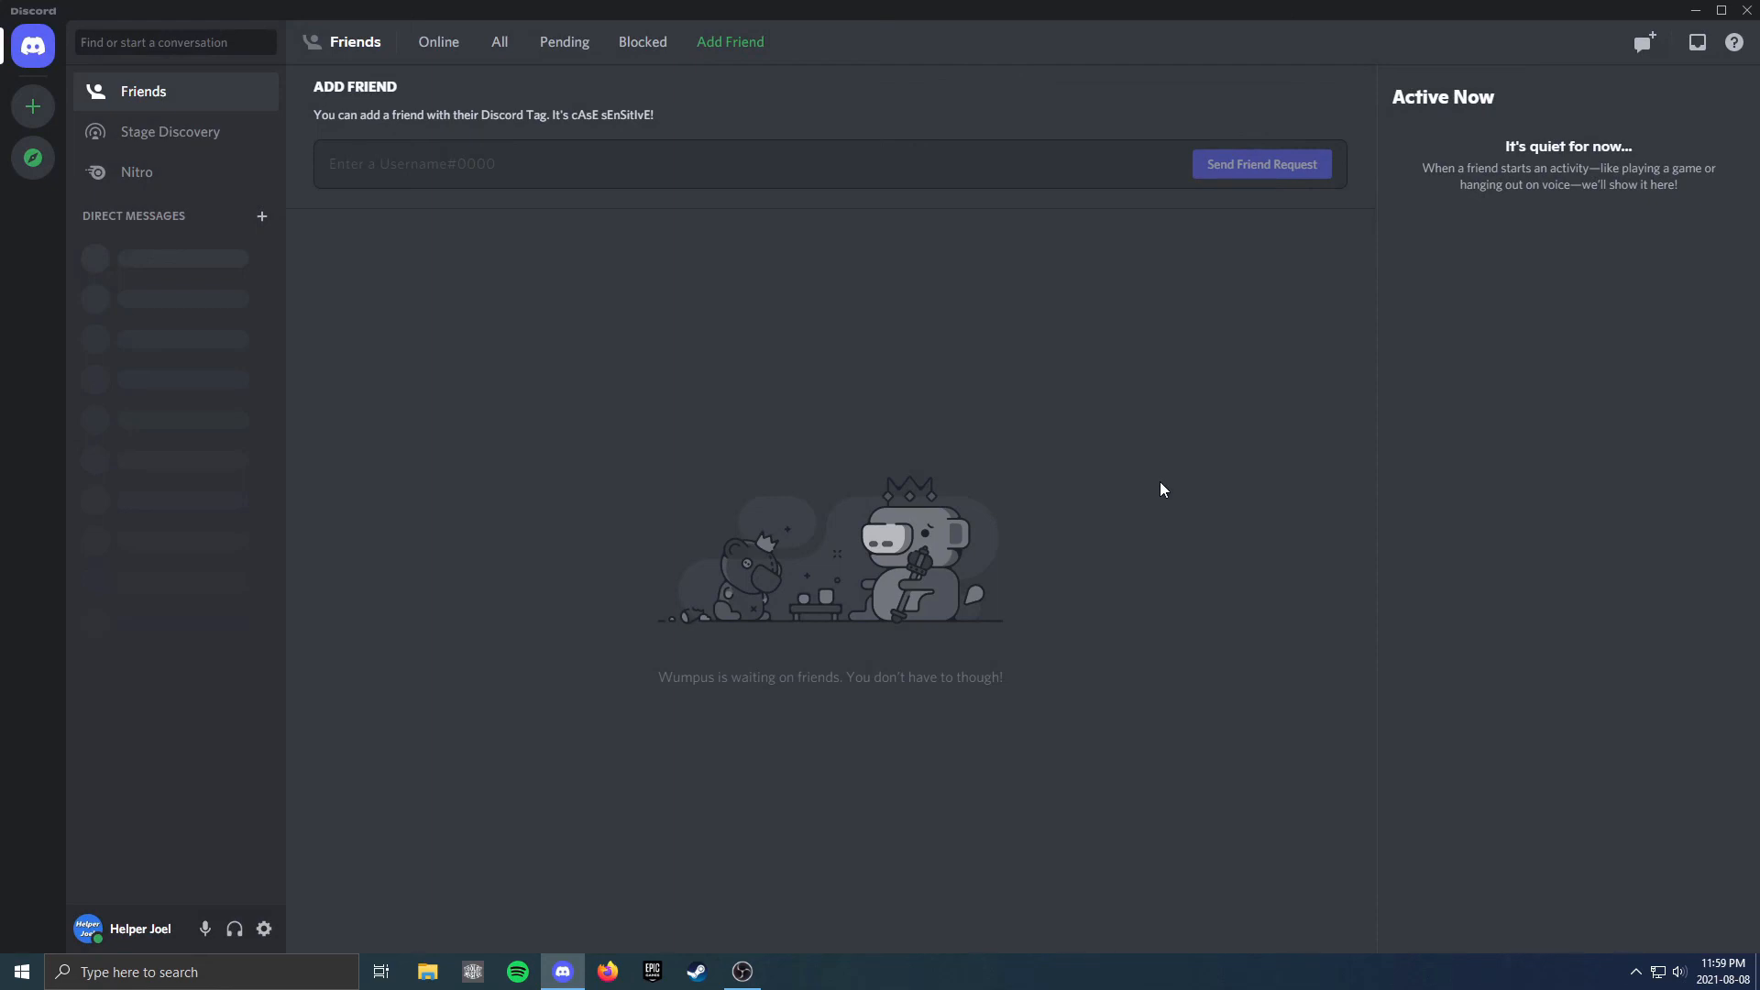